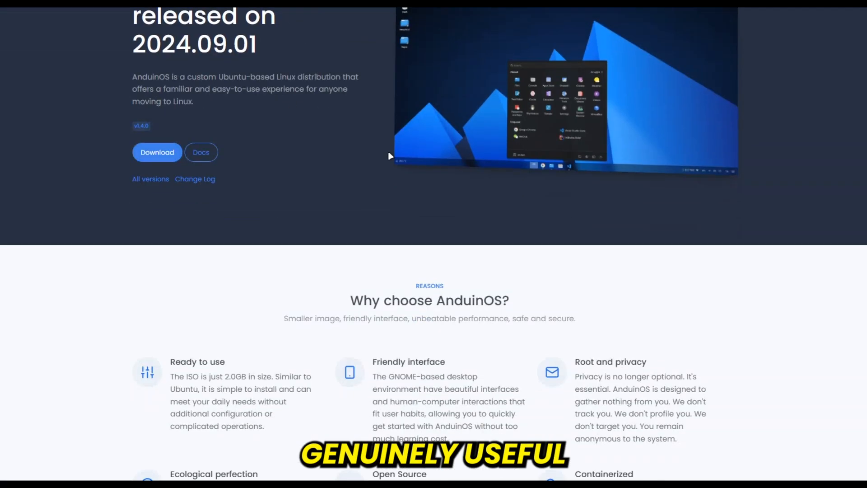
Start downloading the AnduinOS 1.4 Standard ISO as a torrent from the website
{"action": "scroll", "scroll_direction": "down", "scroll_amount": 3}
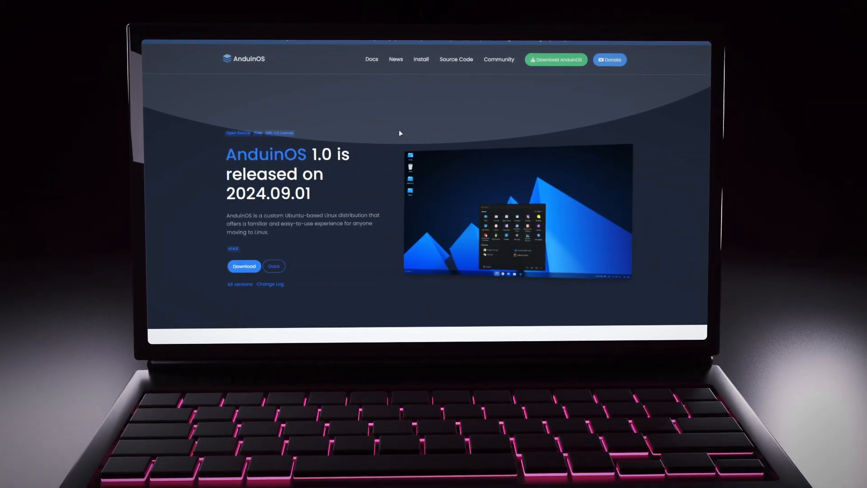
{"action": "scroll", "scroll_direction": "down", "scroll_amount": 3}
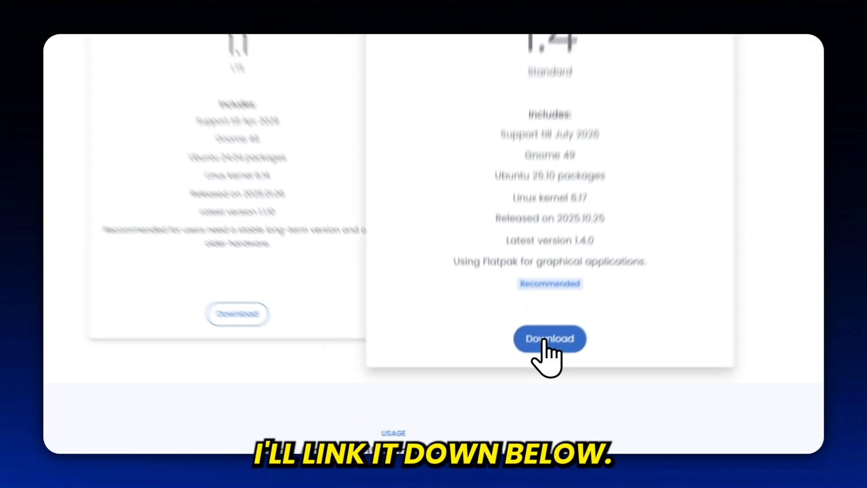
{"action": "left_click", "coordinate": [550, 339]}
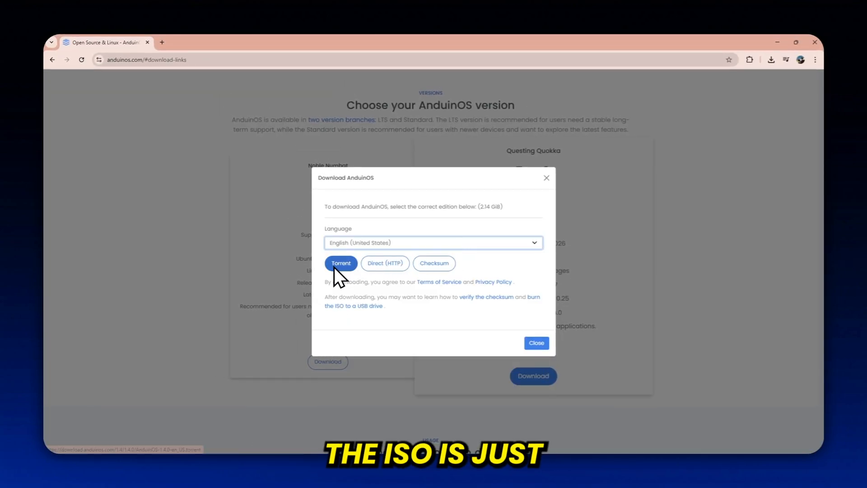
{"action": "left_click", "coordinate": [340, 263]}
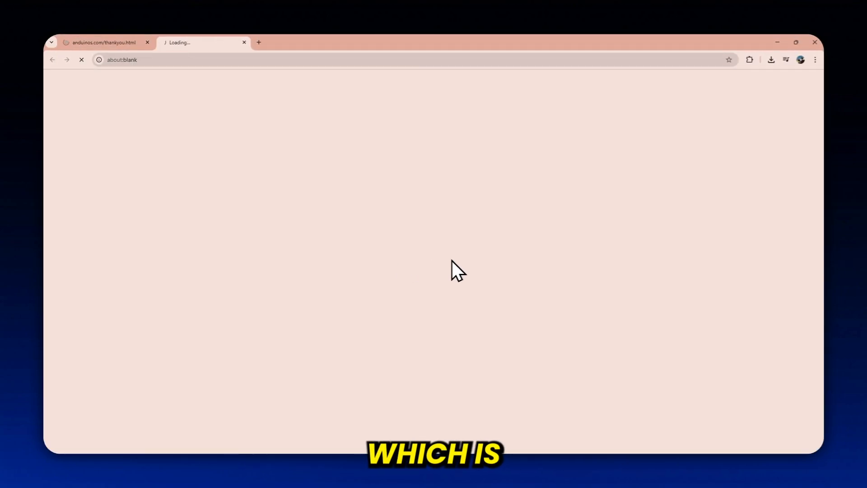
{"action": "left_click", "coordinate": [771, 59]}
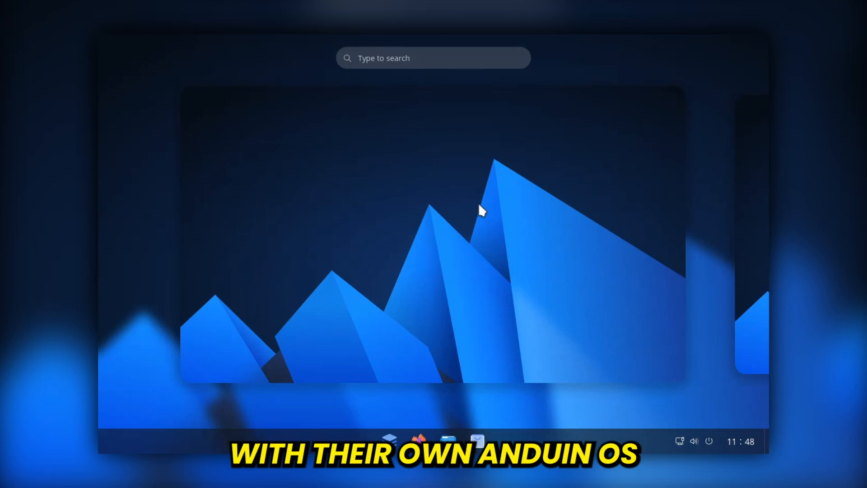
{"action": "mouse_move", "coordinate": [437, 214]}
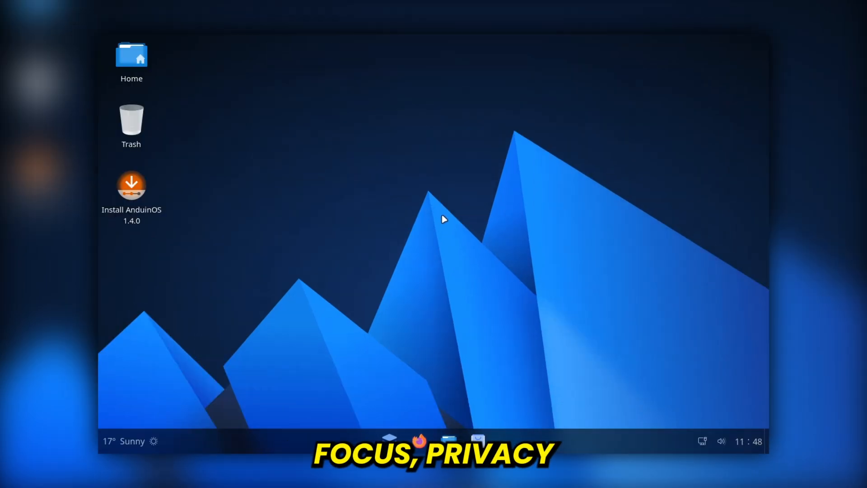
{"action": "mouse_move", "coordinate": [334, 256]}
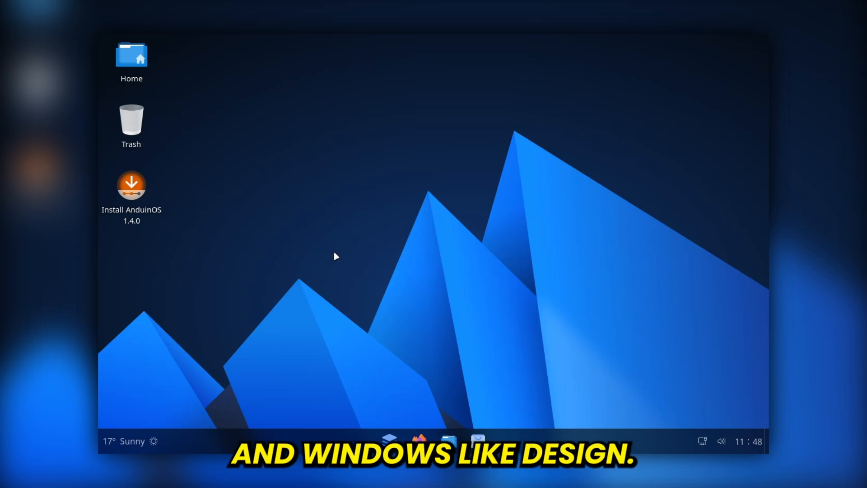
Exit the Activities overview to the desktop and open the start icon on the taskbar
{"action": "left_click", "coordinate": [390, 441]}
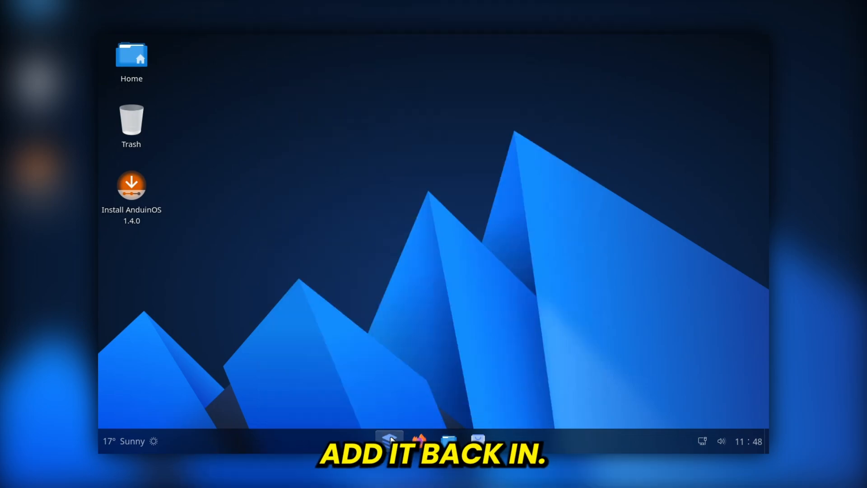
{"action": "left_click", "coordinate": [127, 441]}
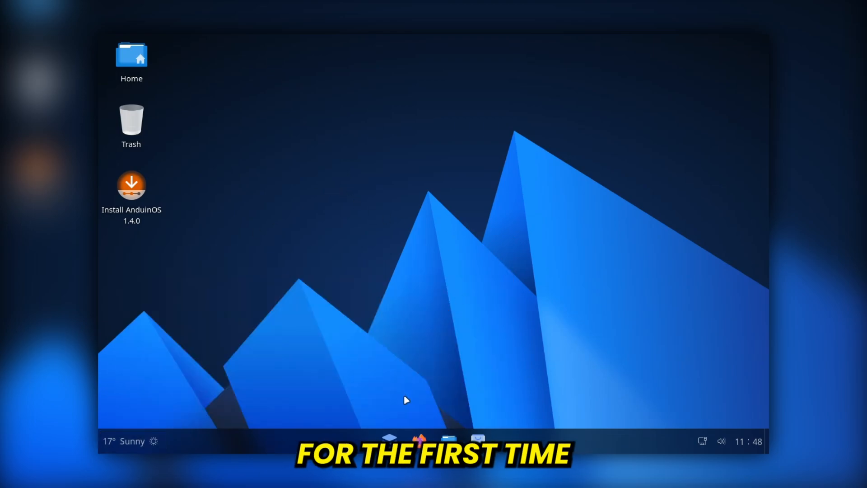
{"action": "mouse_move", "coordinate": [449, 439]}
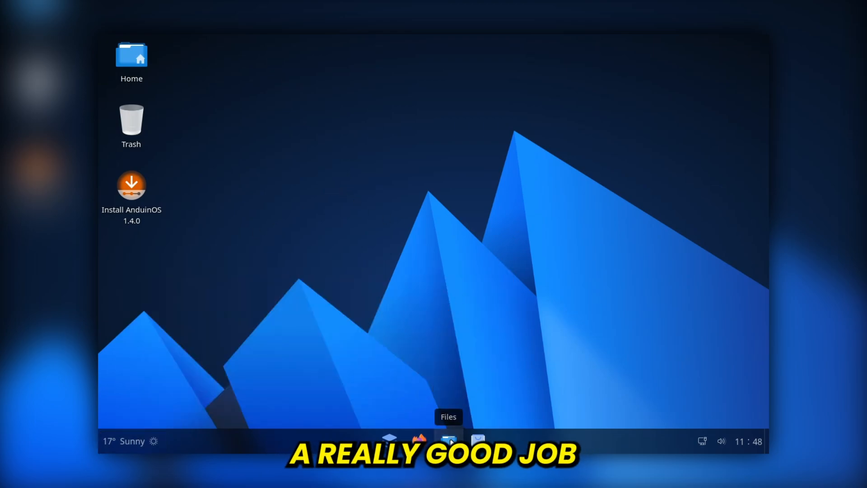
{"action": "left_click", "coordinate": [449, 440]}
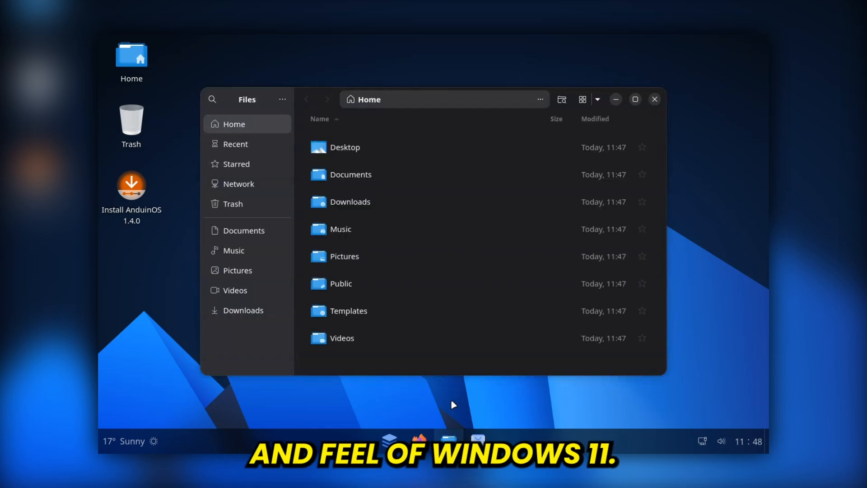
{"action": "mouse_move", "coordinate": [238, 144]}
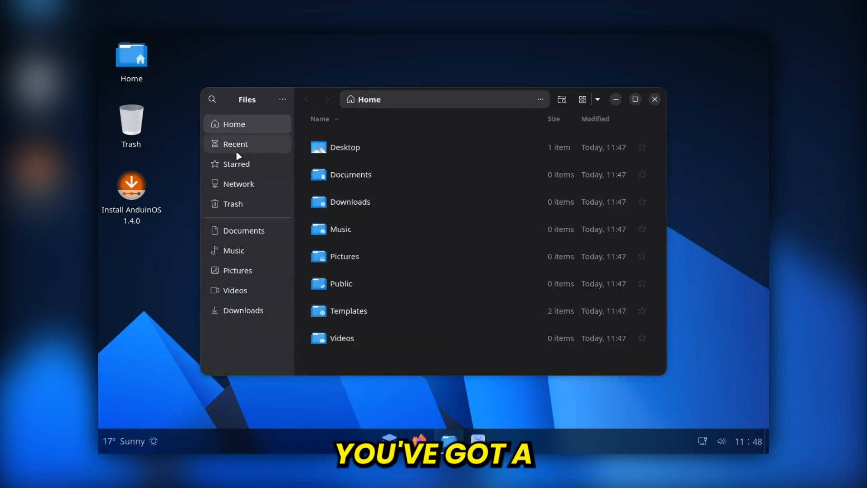
{"action": "mouse_move", "coordinate": [239, 206]}
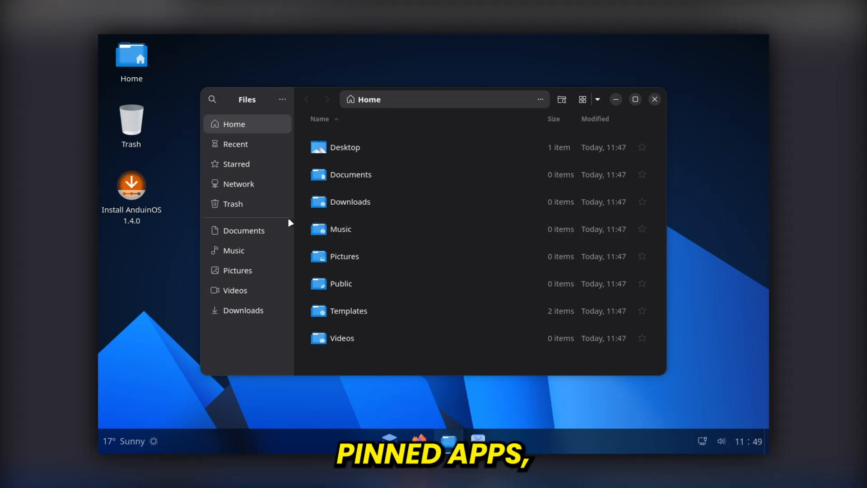
{"action": "left_click", "coordinate": [235, 164]}
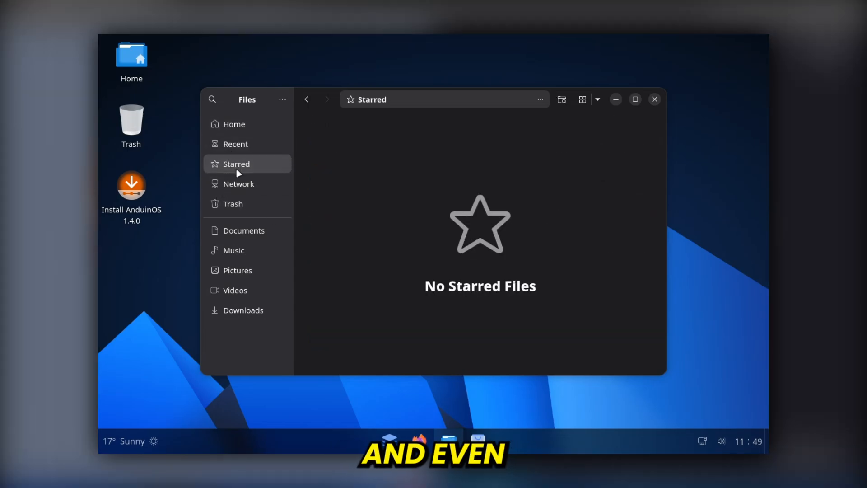
{"action": "left_click", "coordinate": [232, 203]}
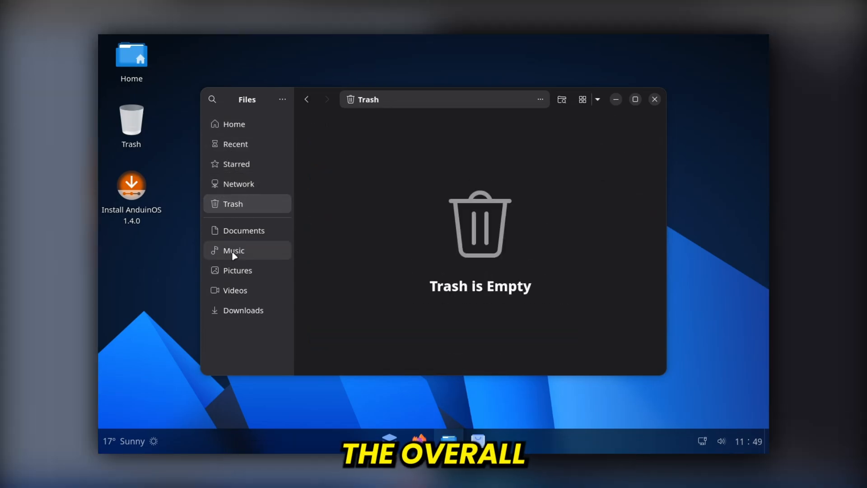
{"action": "left_click", "coordinate": [233, 250]}
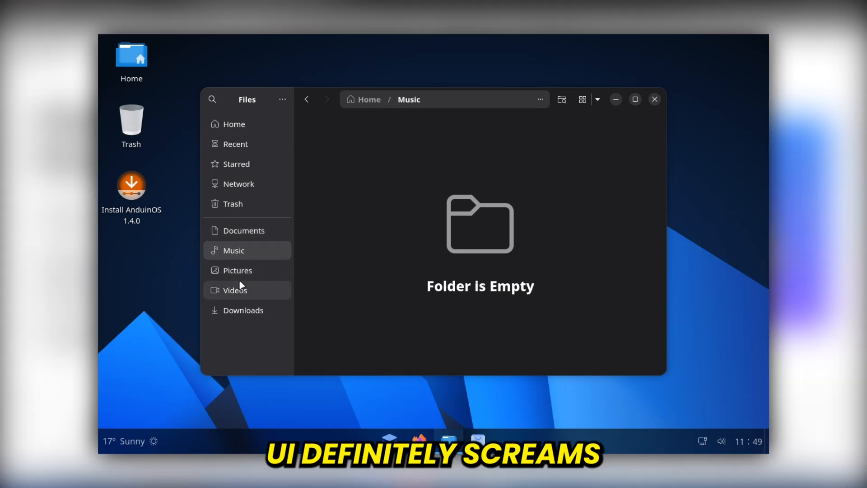
{"action": "left_click", "coordinate": [243, 230]}
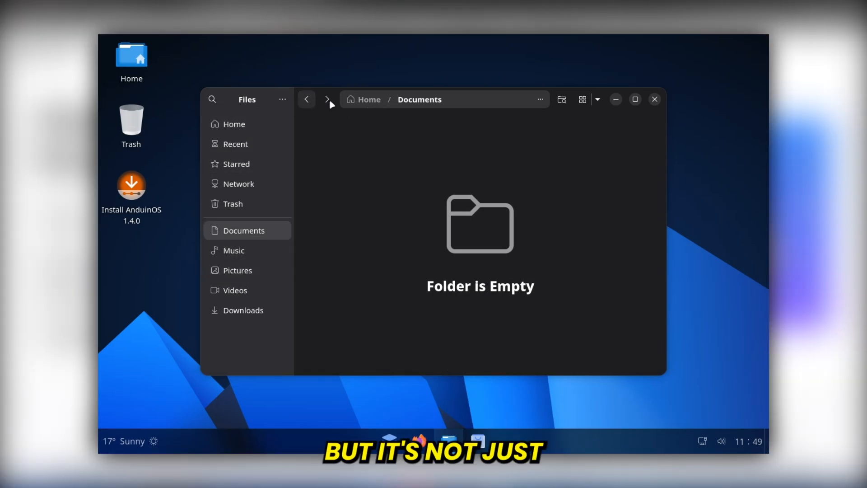
{"action": "left_click", "coordinate": [306, 100]}
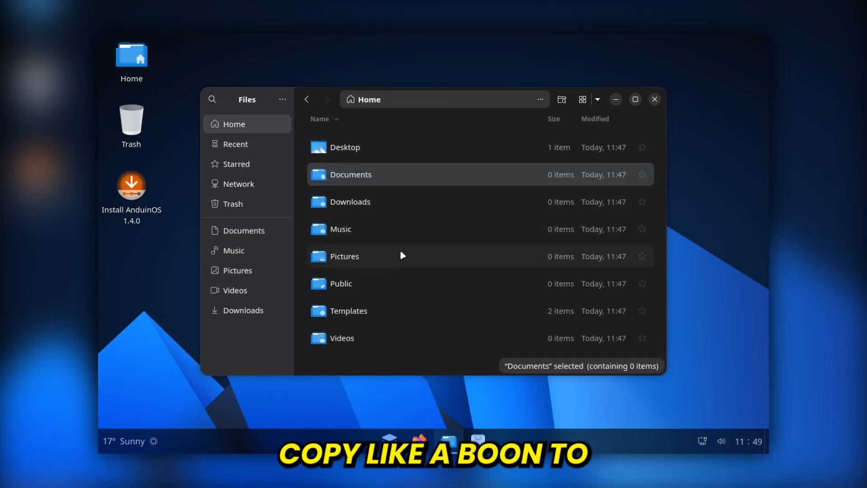
{"action": "left_click", "coordinate": [654, 100]}
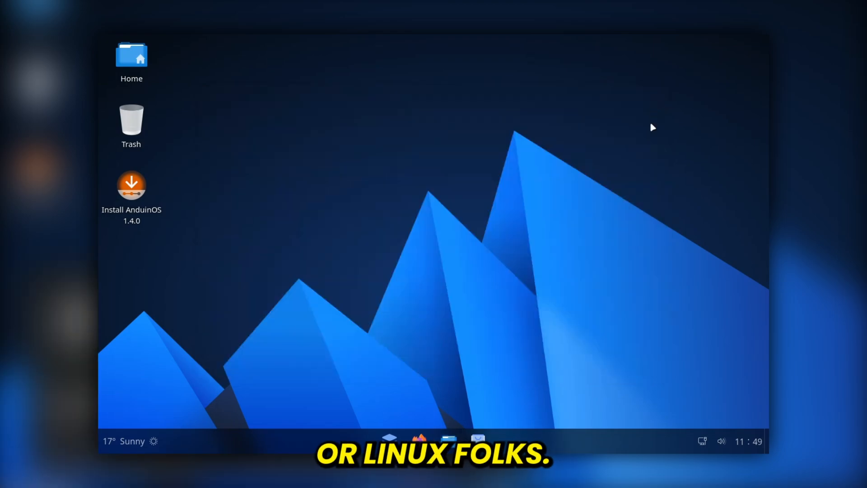
Browse Displays, Sound, Multitasking, Desktop Icons and Appearance settings, switching to the light style
{"action": "left_click", "coordinate": [712, 441]}
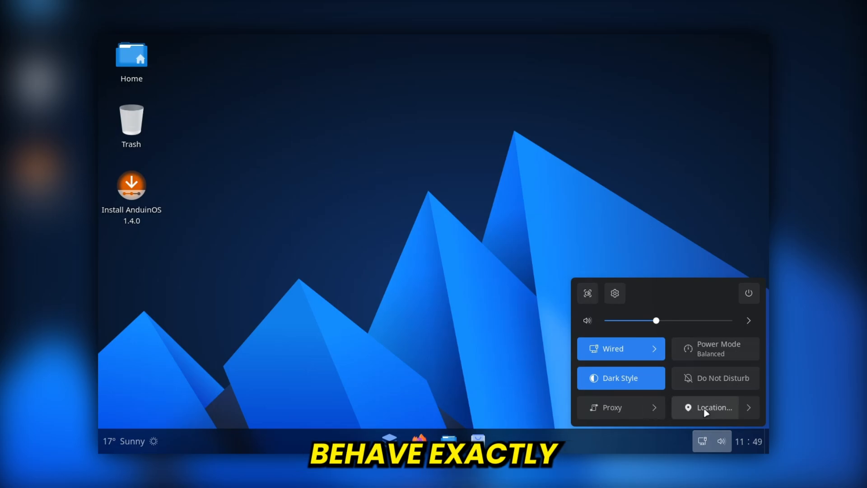
{"action": "mouse_move", "coordinate": [748, 319]}
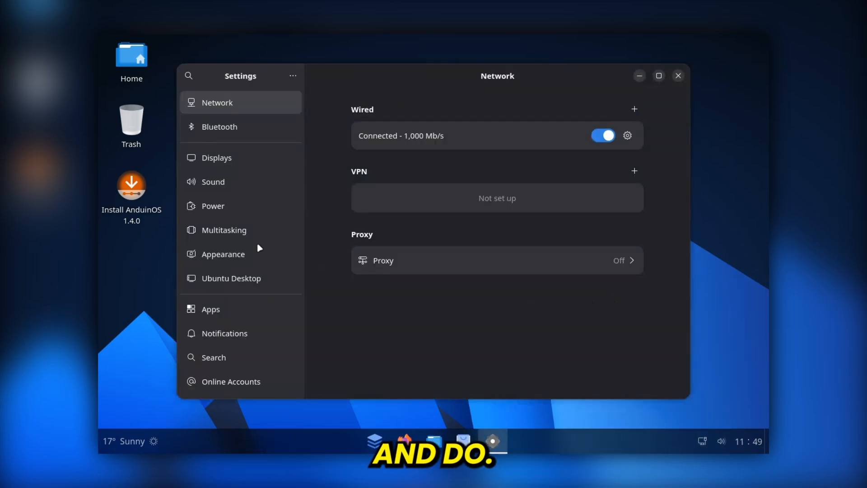
{"action": "left_click", "coordinate": [216, 157]}
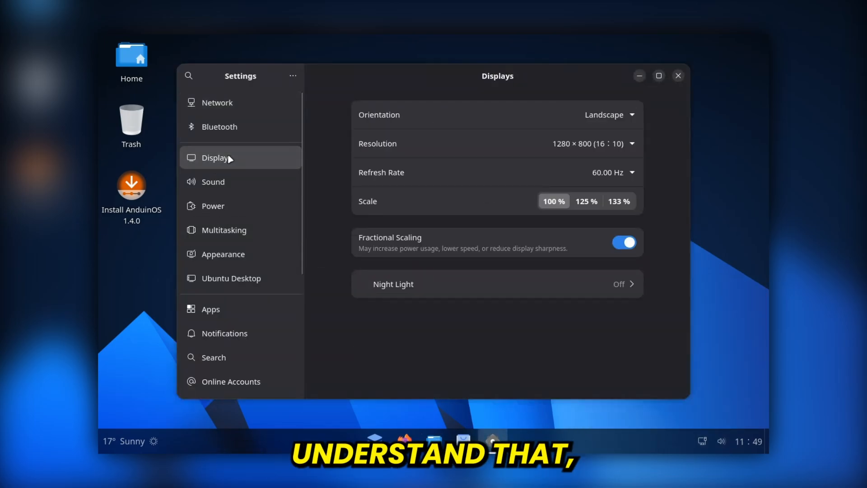
{"action": "left_click", "coordinate": [213, 182]}
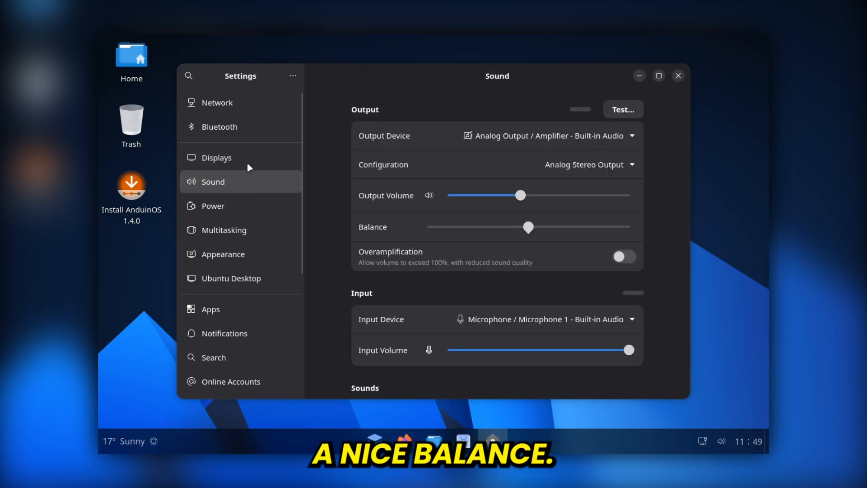
{"action": "left_click", "coordinate": [223, 229]}
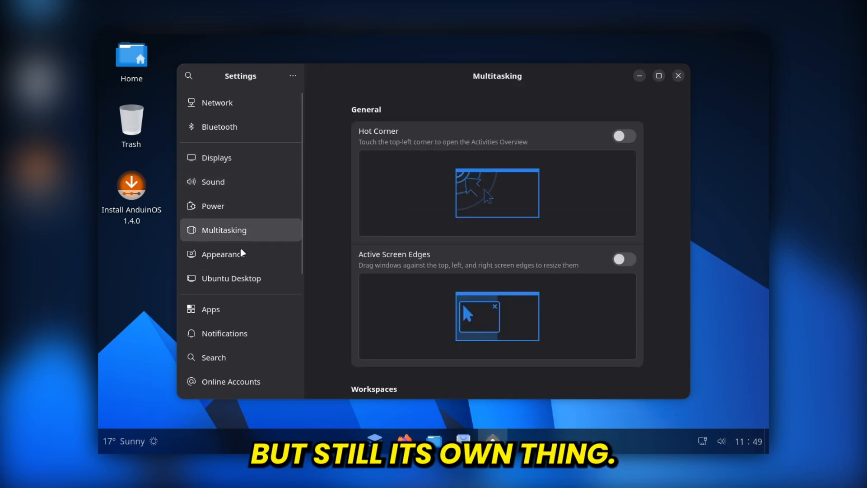
{"action": "left_click", "coordinate": [231, 278]}
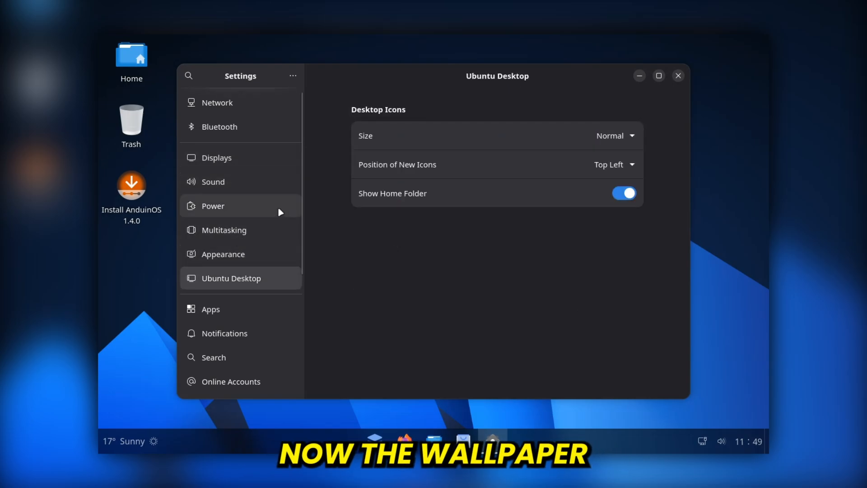
{"action": "left_click", "coordinate": [223, 254]}
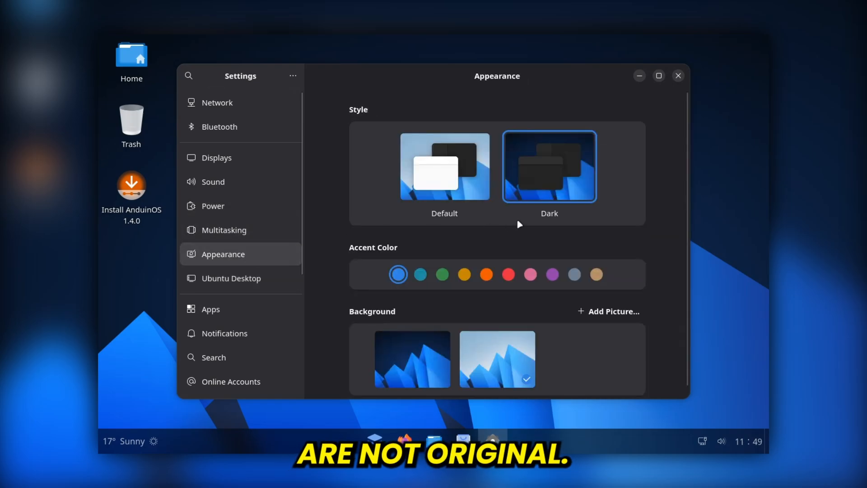
{"action": "left_click", "coordinate": [444, 166]}
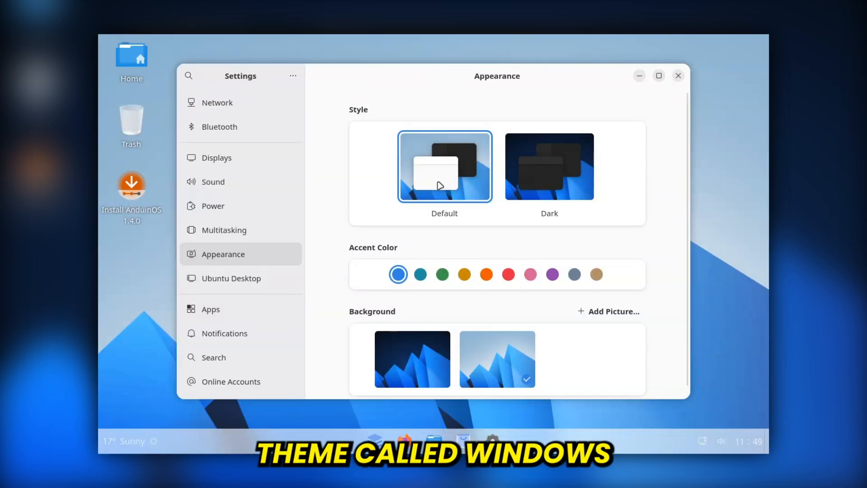
{"action": "mouse_move", "coordinate": [539, 208]}
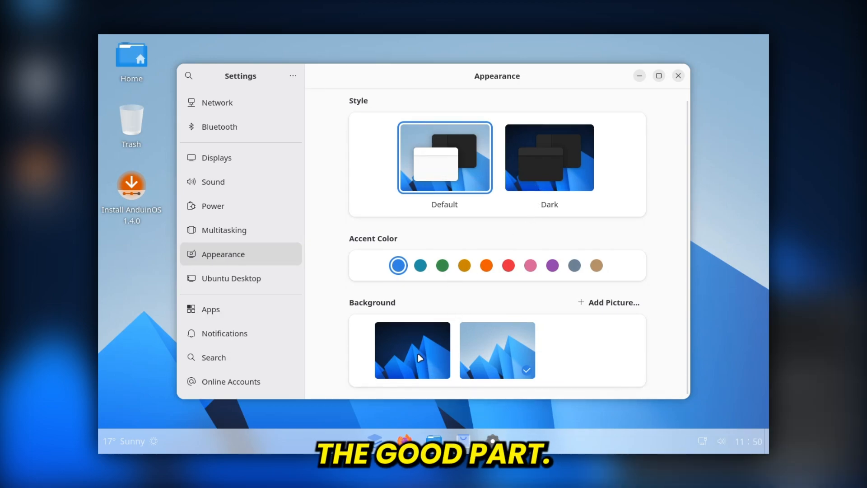
{"action": "mouse_move", "coordinate": [471, 398]}
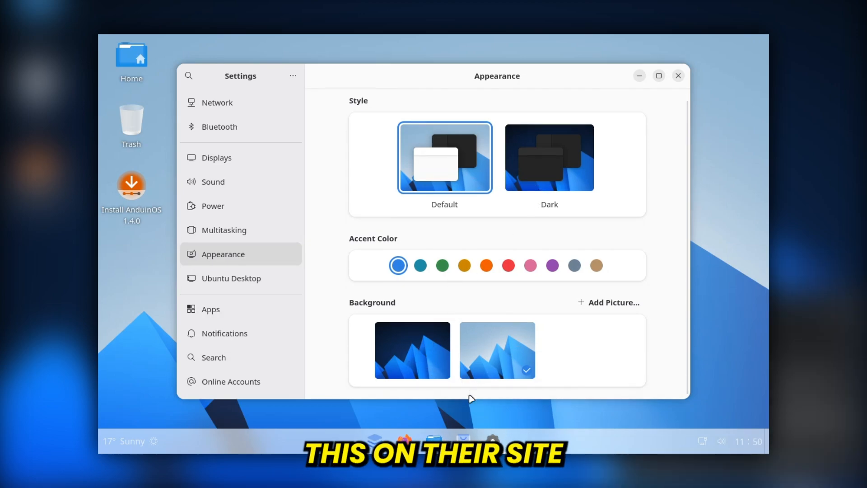
Review the Multitasking, Power and Sound pages, checking the microphone input device choices
{"action": "left_click", "coordinate": [225, 229]}
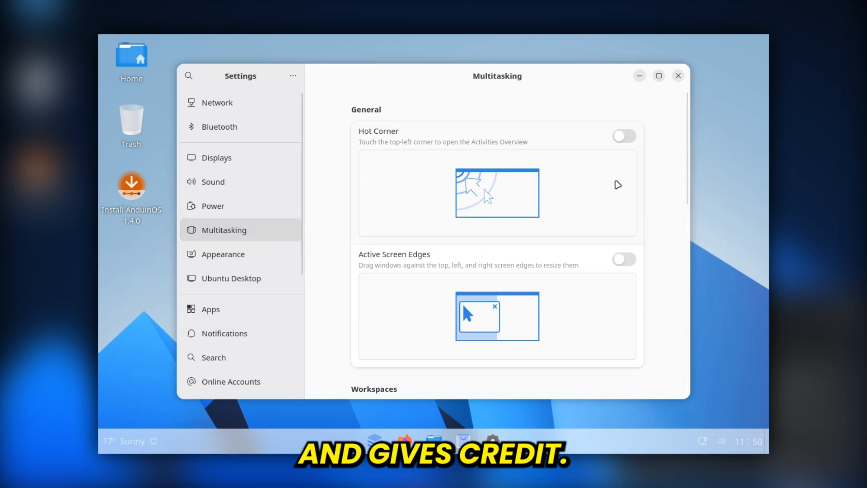
{"action": "left_click", "coordinate": [624, 259]}
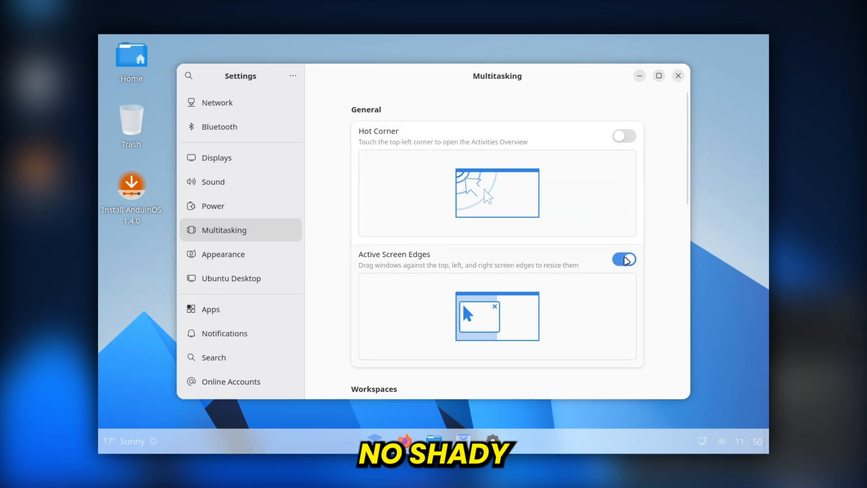
{"action": "left_click", "coordinate": [213, 206]}
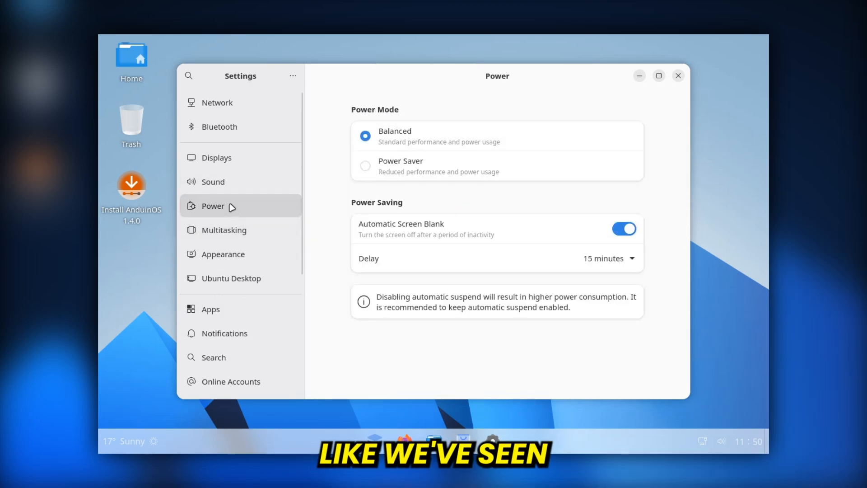
{"action": "left_click", "coordinate": [213, 182]}
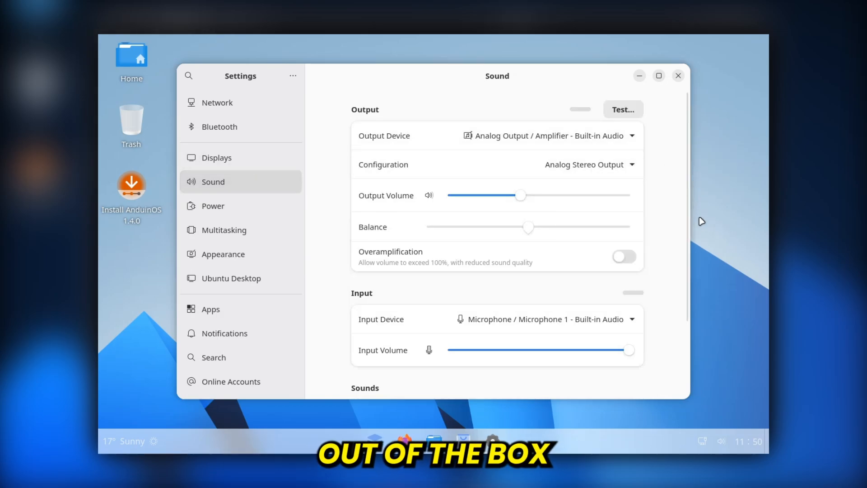
{"action": "left_click", "coordinate": [631, 319]}
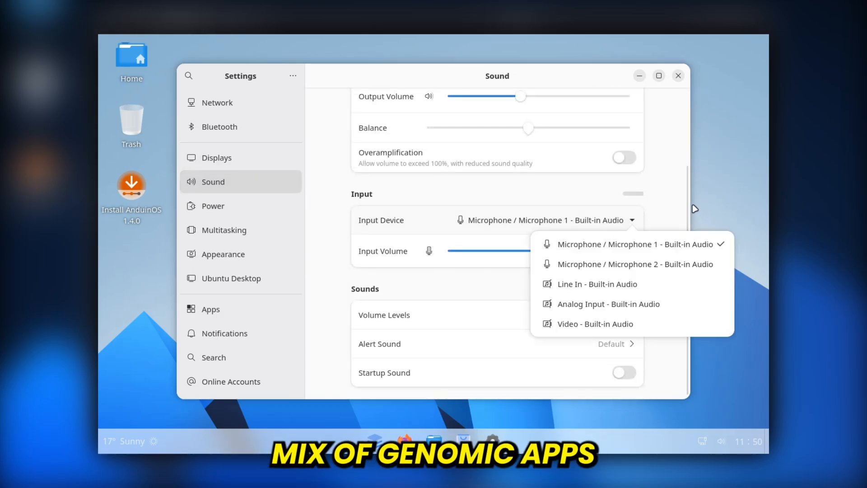
{"action": "left_click", "coordinate": [633, 244]}
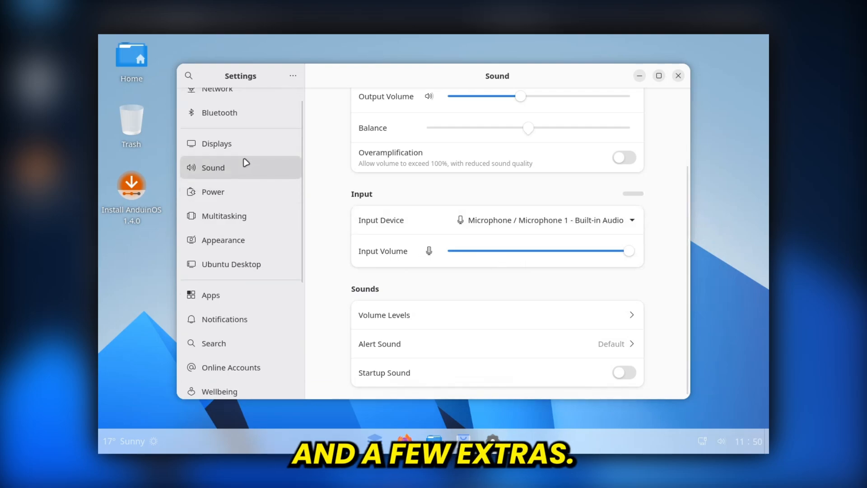
Review Bluetooth and the Network page with the wired connection, minimizing and restoring Settings
{"action": "left_click", "coordinate": [219, 113]}
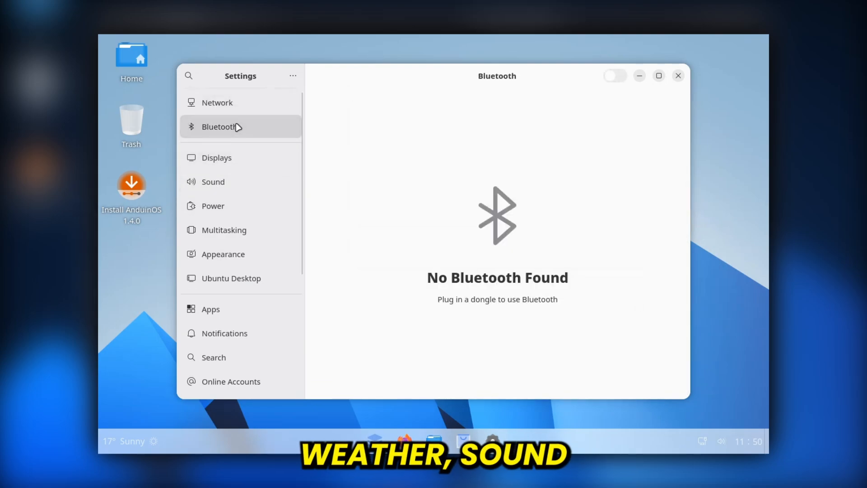
{"action": "left_click", "coordinate": [217, 103]}
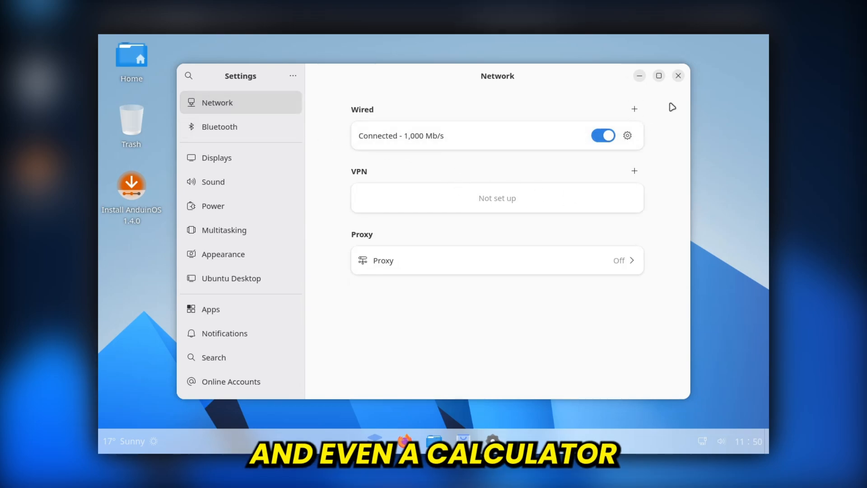
{"action": "left_click", "coordinate": [676, 76]}
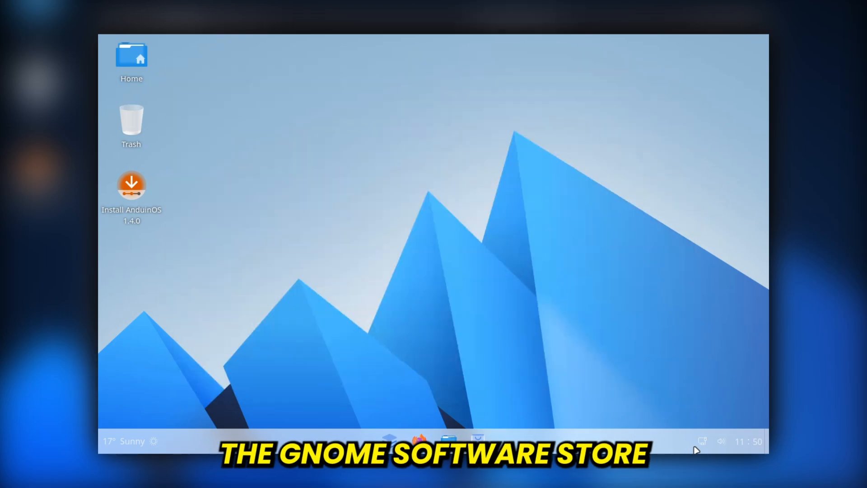
{"action": "left_click", "coordinate": [711, 441]}
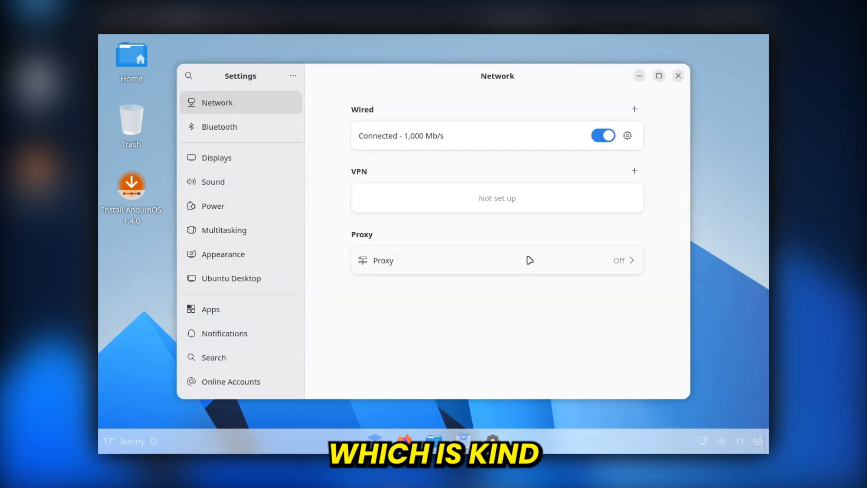
{"action": "mouse_move", "coordinate": [662, 245]}
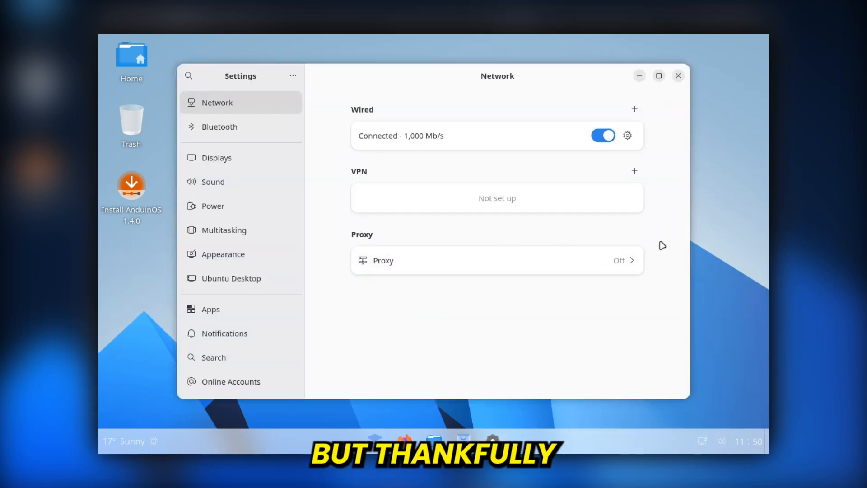
{"action": "left_click", "coordinate": [677, 75]}
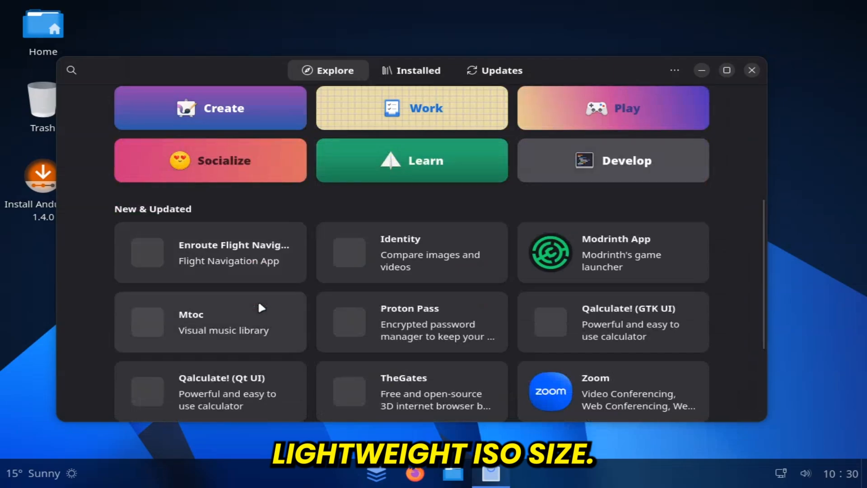
Browse the Explore and Installed pages, confirm Updates shows everything current, and close Software
{"action": "scroll", "scroll_direction": "up", "scroll_amount": 3}
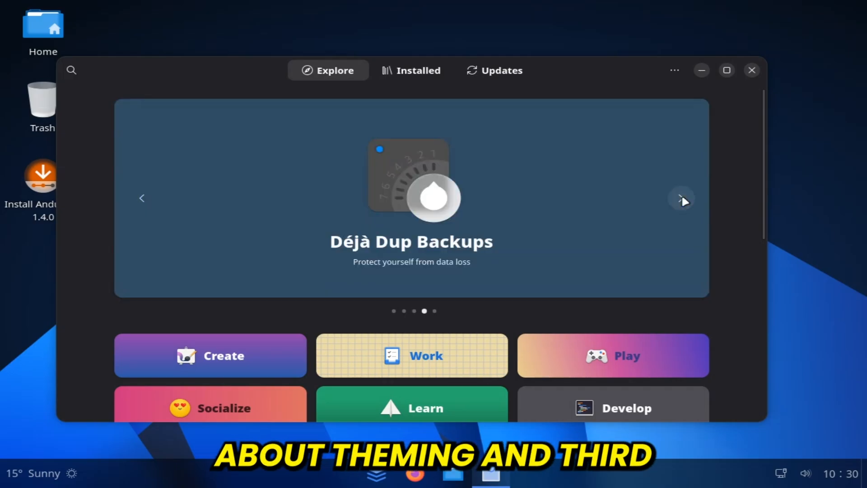
{"action": "scroll", "scroll_direction": "down", "scroll_amount": 3}
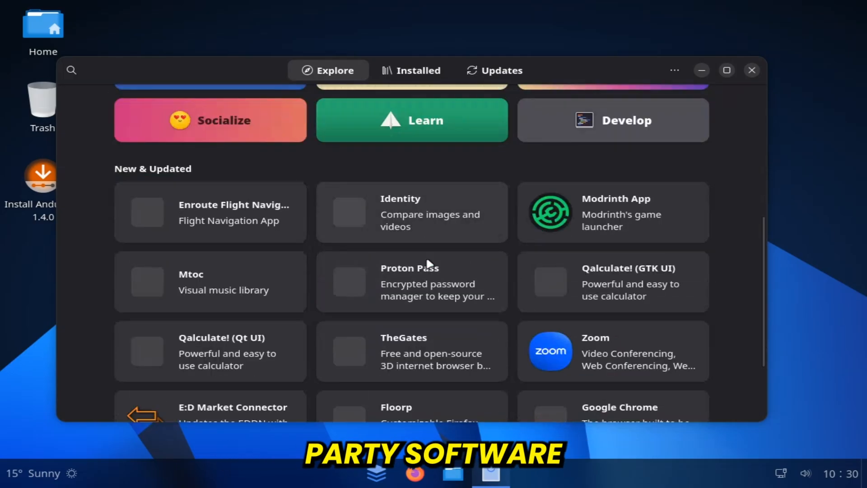
{"action": "scroll", "scroll_direction": "down", "scroll_amount": 3}
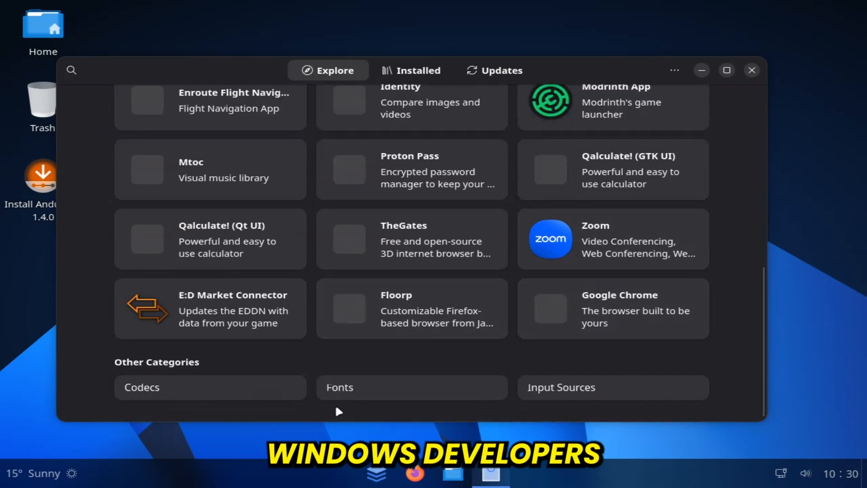
{"action": "left_click", "coordinate": [412, 71]}
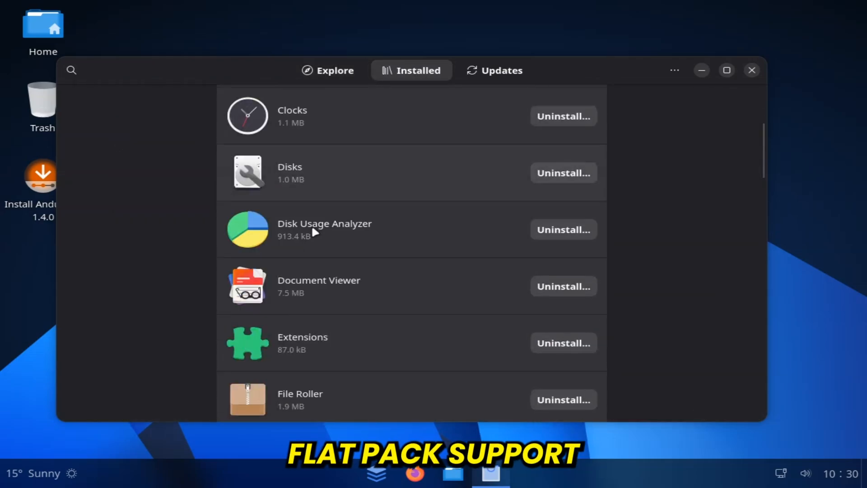
{"action": "scroll", "scroll_direction": "down", "scroll_amount": 3}
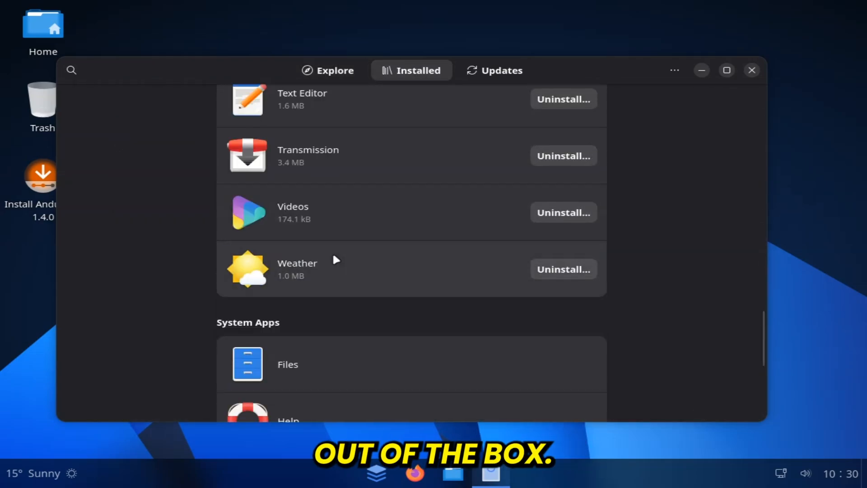
{"action": "left_click", "coordinate": [495, 70]}
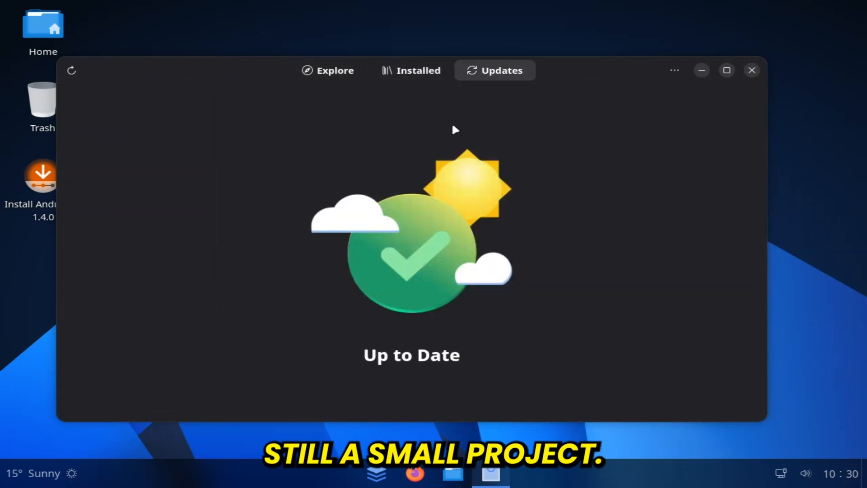
{"action": "left_click", "coordinate": [752, 71]}
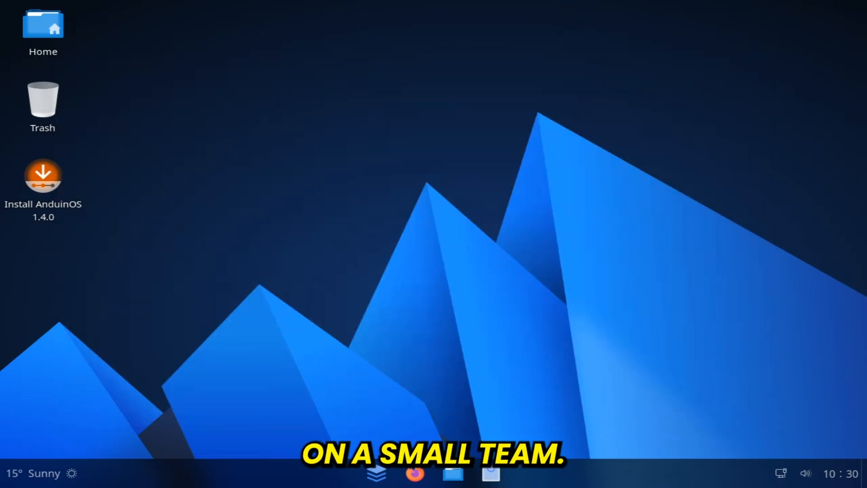
Reopen Settings from the taskbar briefly and close it again
{"action": "left_click", "coordinate": [375, 474]}
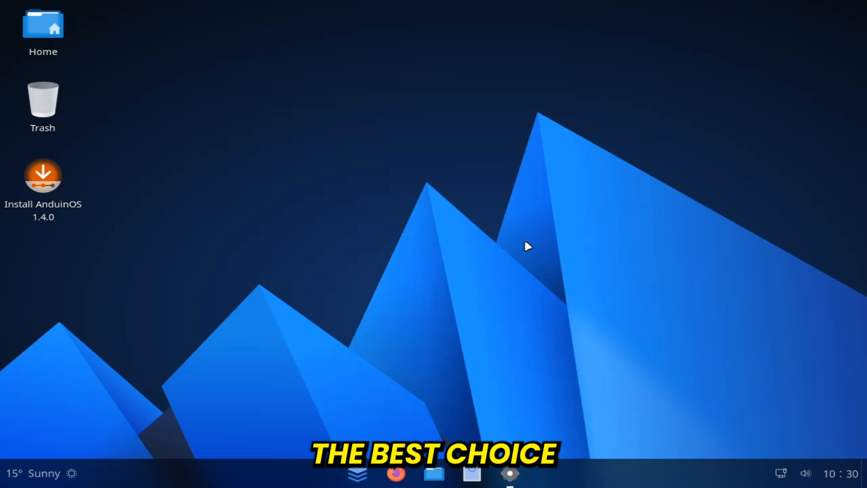
{"action": "left_click", "coordinate": [510, 473]}
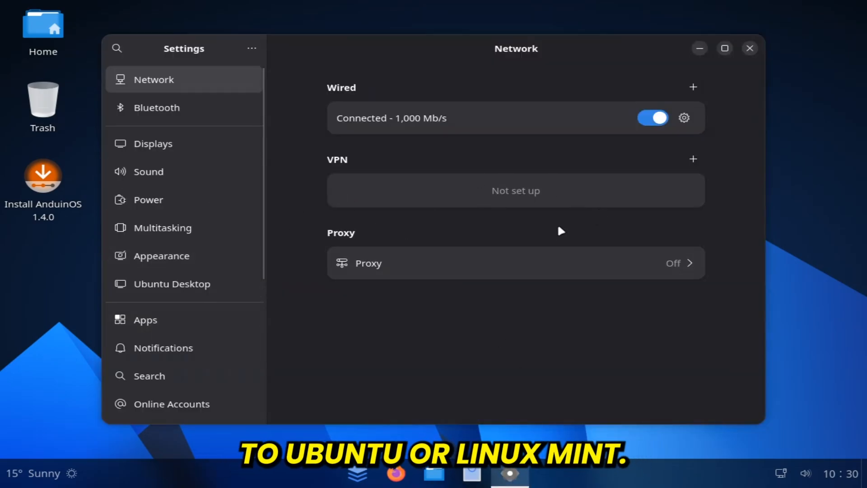
{"action": "left_click", "coordinate": [750, 48]}
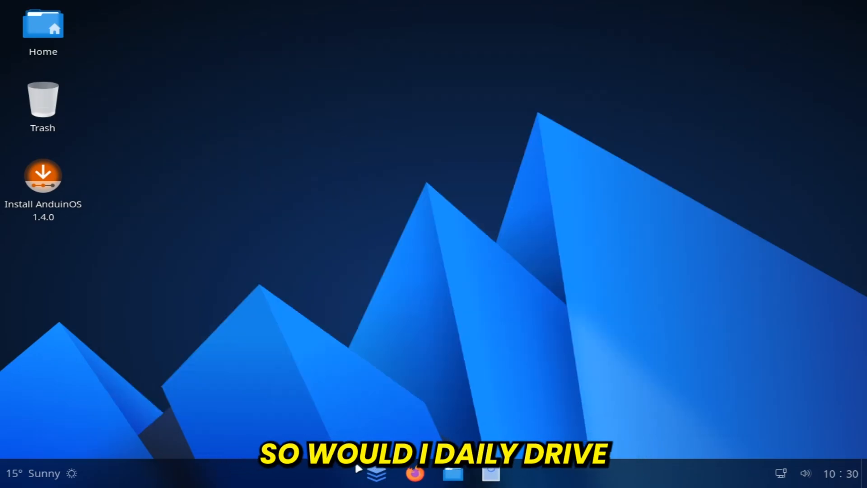
Show the start menu's full All Apps list and scroll through it
{"action": "left_click", "coordinate": [376, 473]}
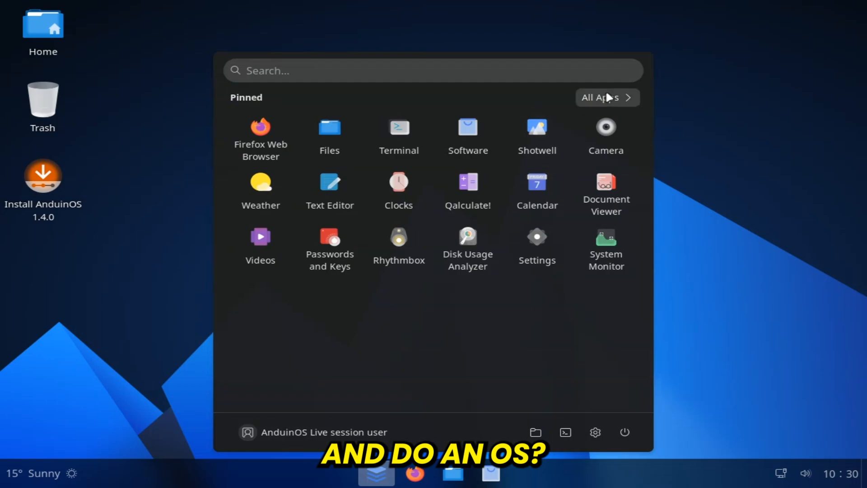
{"action": "left_click", "coordinate": [600, 97]}
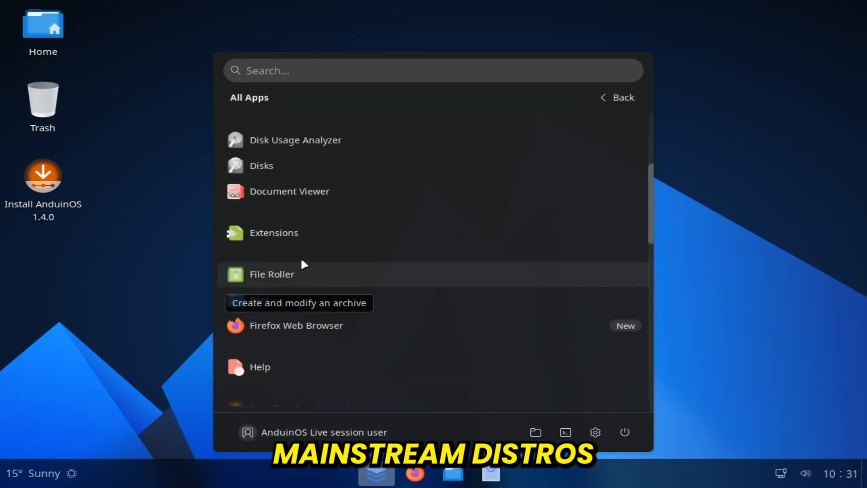
{"action": "scroll", "scroll_direction": "up", "scroll_amount": 3}
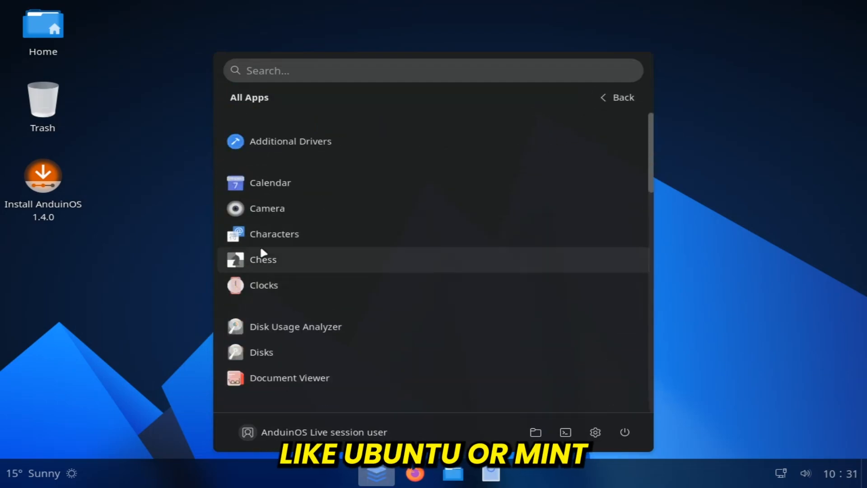
{"action": "scroll", "scroll_direction": "down", "scroll_amount": 3}
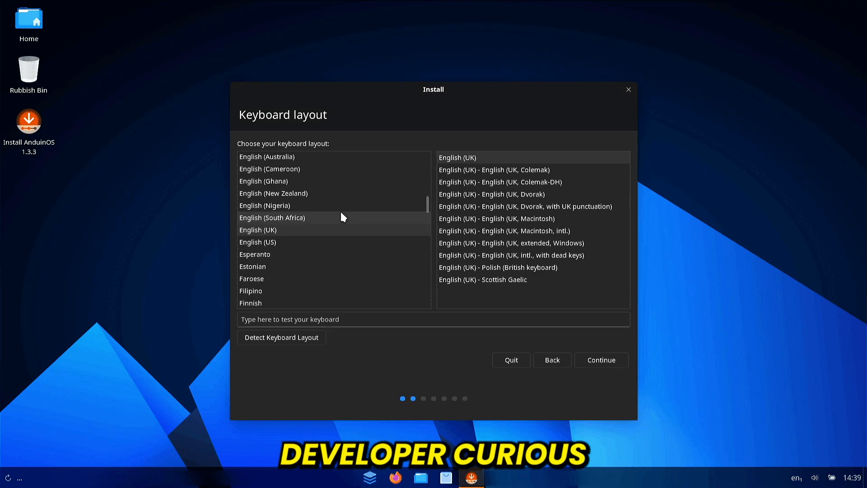
Accept the English (UK) keyboard, choose Erase disk and install AnduinOS, and begin installing
{"action": "left_click", "coordinate": [600, 359]}
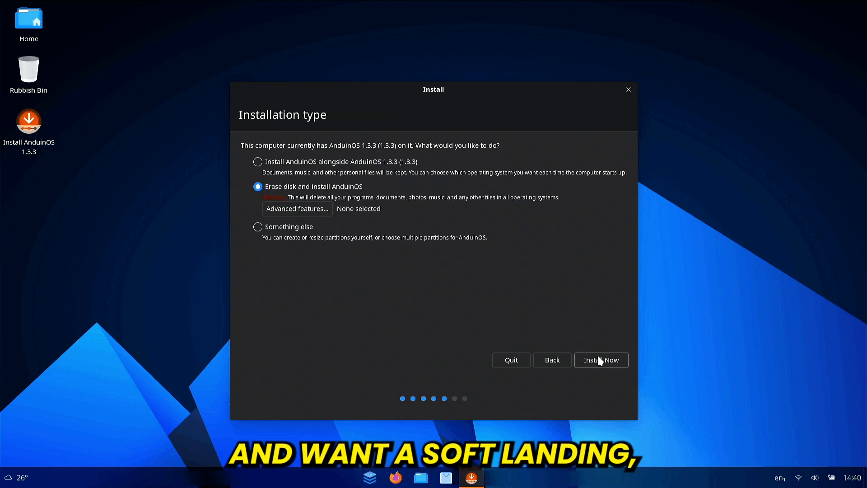
{"action": "left_click", "coordinate": [601, 360]}
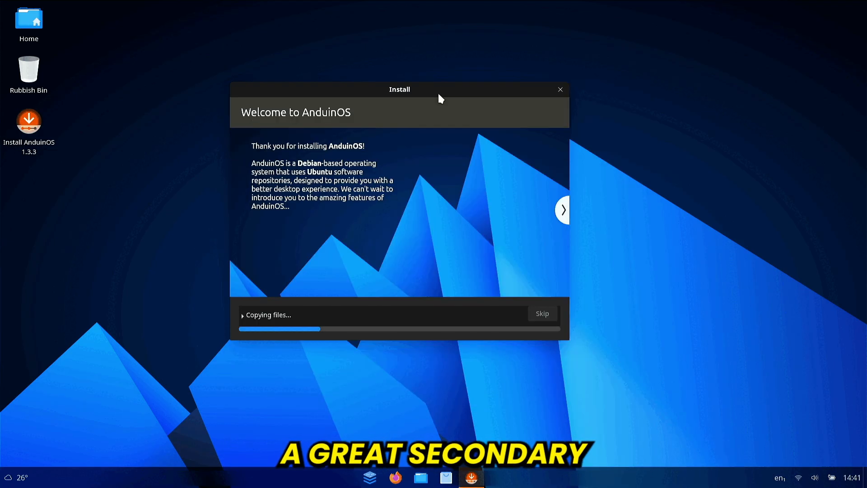
{"action": "left_click", "coordinate": [563, 210]}
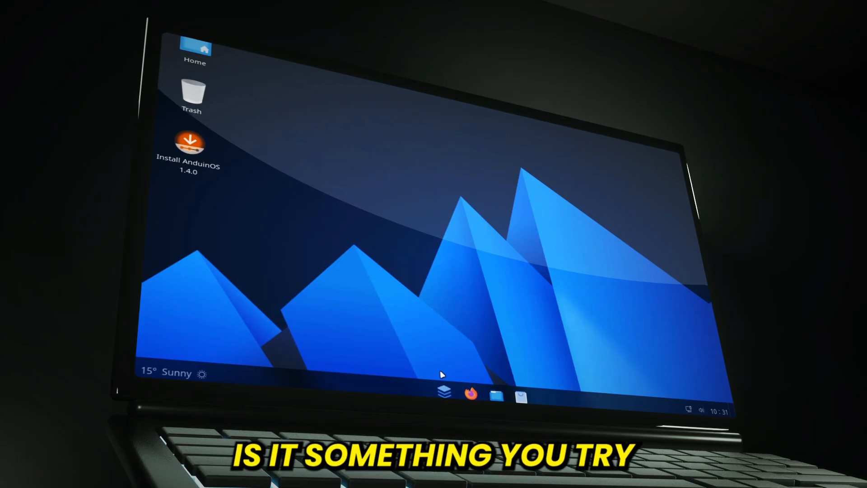
View the weekly weather forecast panel, then open the empty Trash folder
{"action": "left_click", "coordinate": [172, 373]}
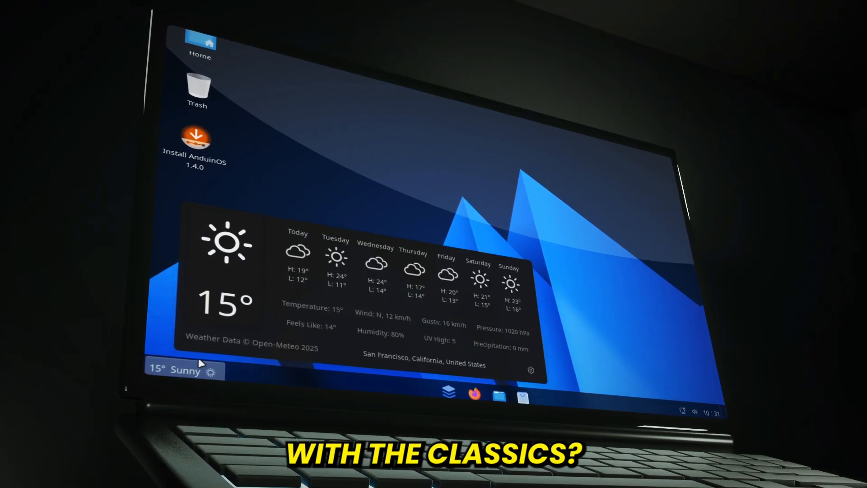
{"action": "double_click", "coordinate": [198, 86]}
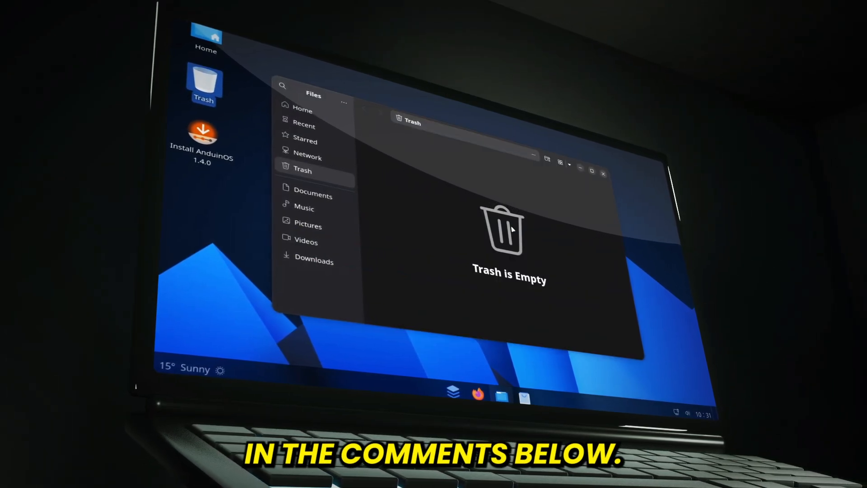